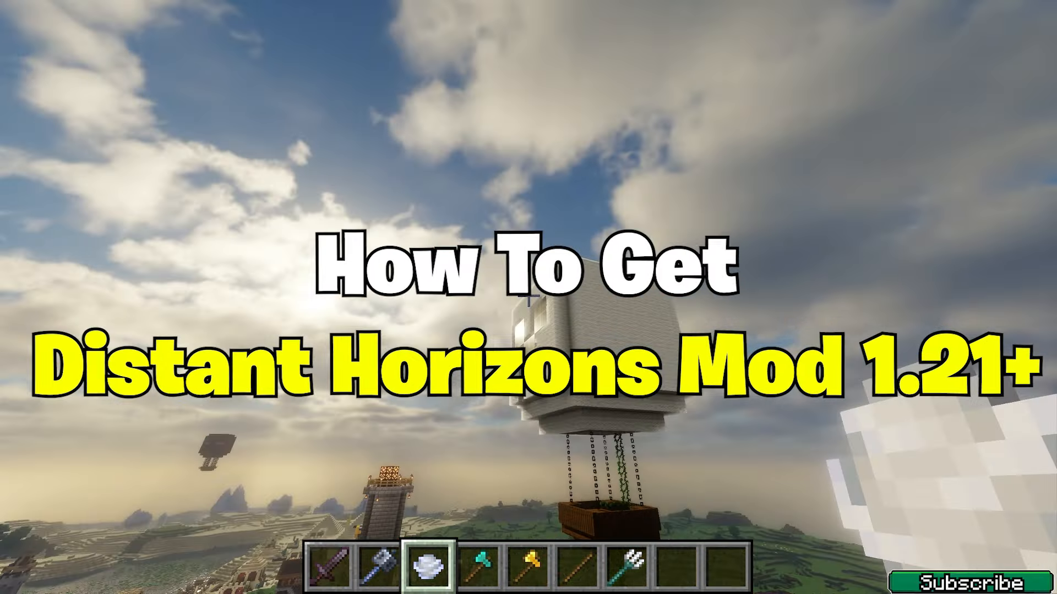
Scroll the Distant Horizons 1.21 article down to its mod and Forge download links
key("F3")
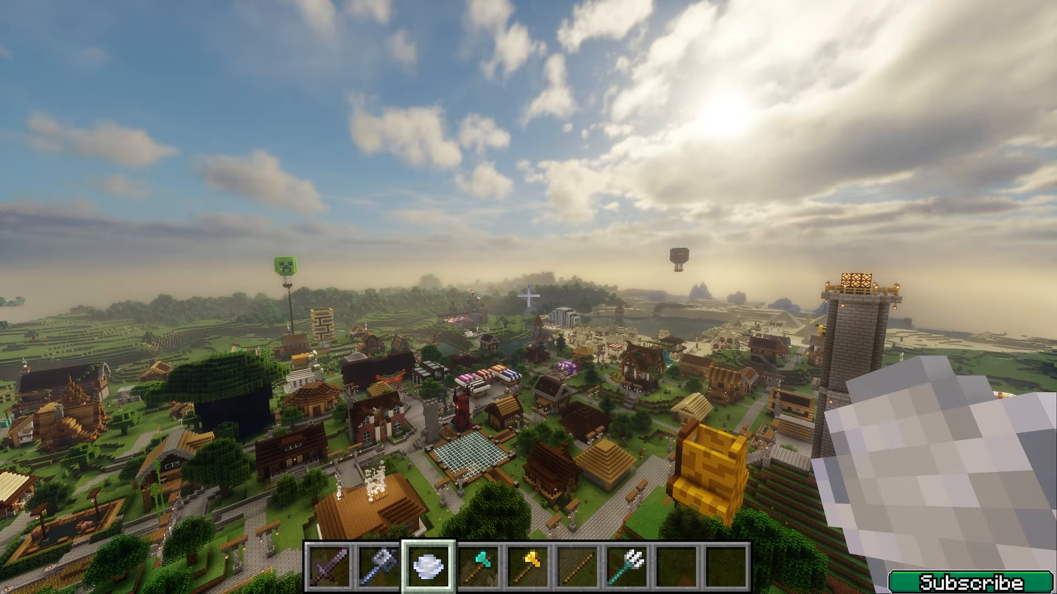
mouse_move(528, 297)
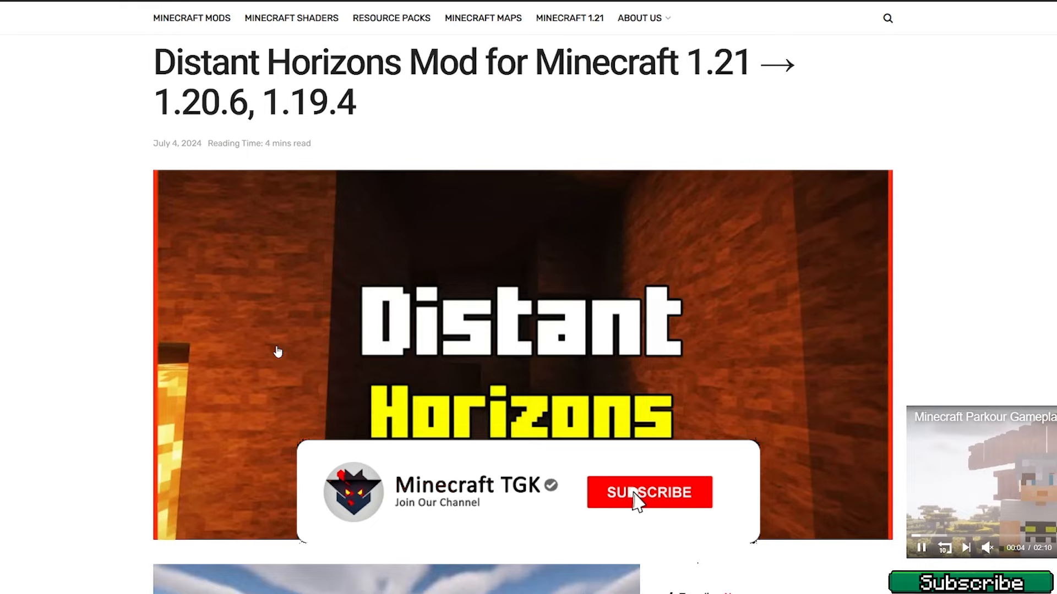
left_click(648, 492)
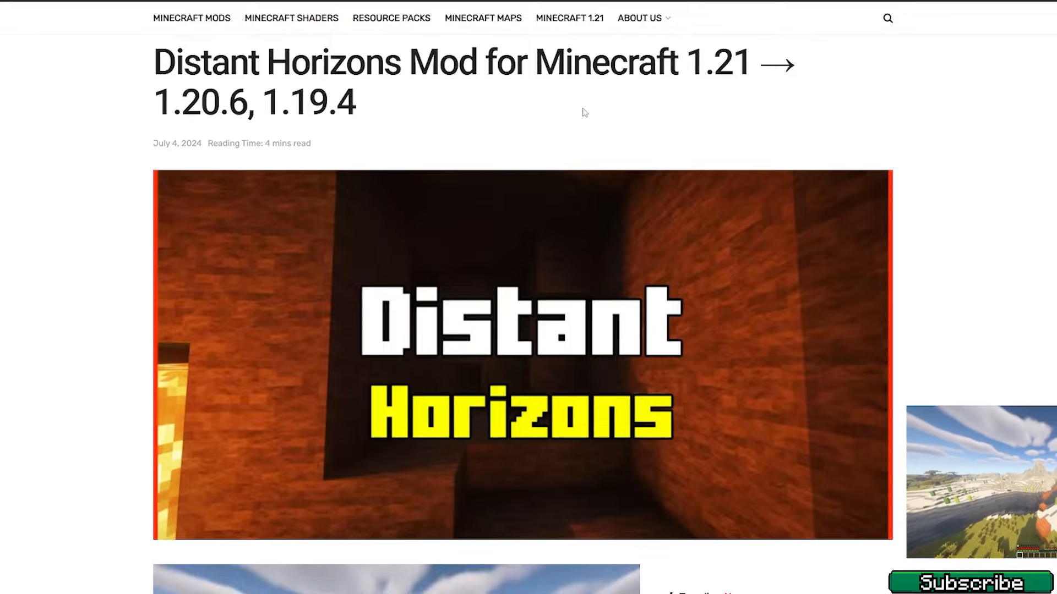
scroll("down", 3)
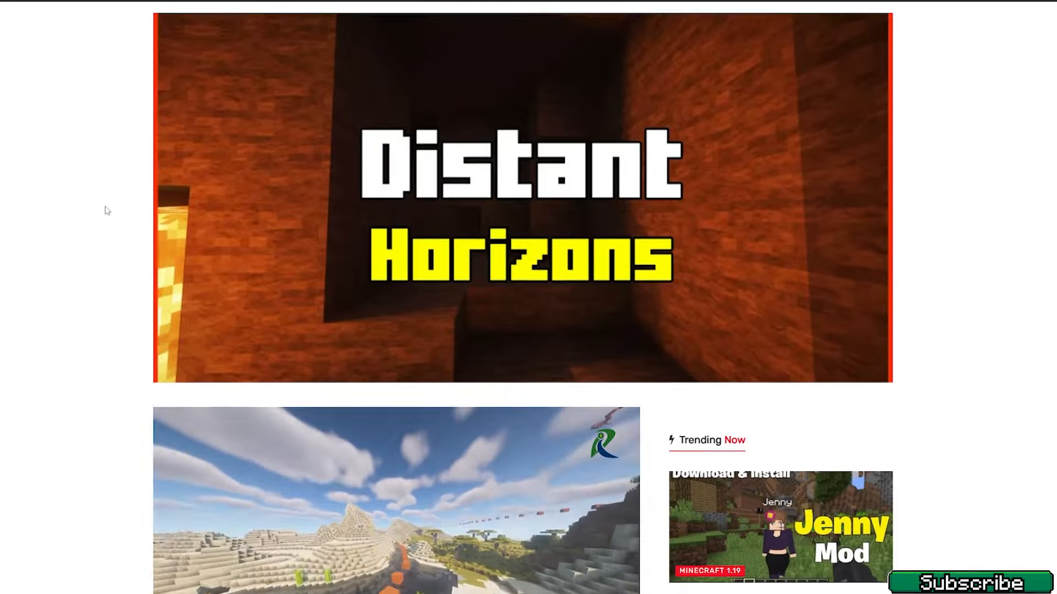
scroll("down", 3)
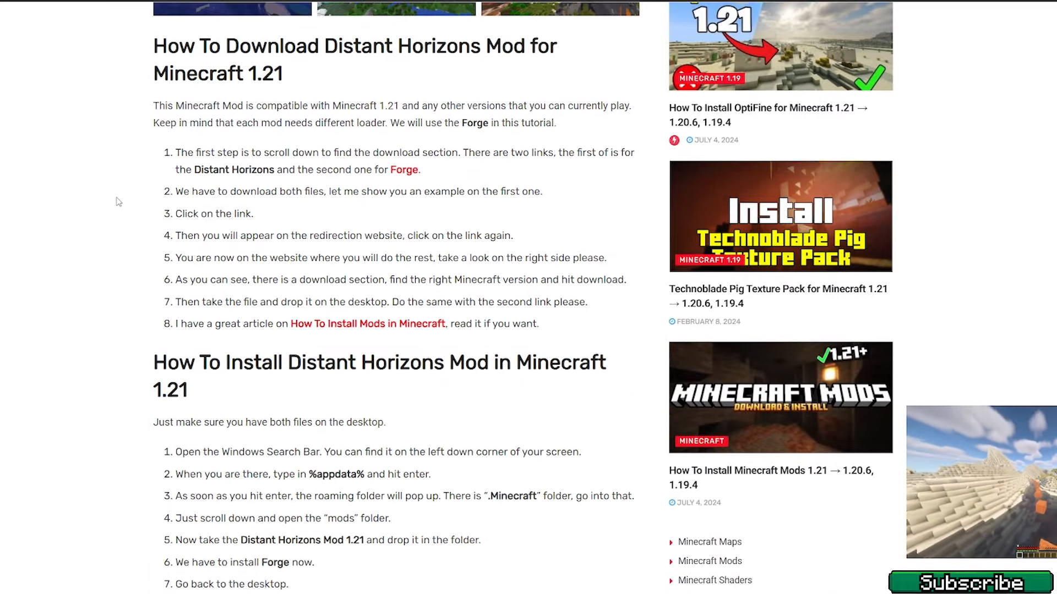
scroll("down", 3)
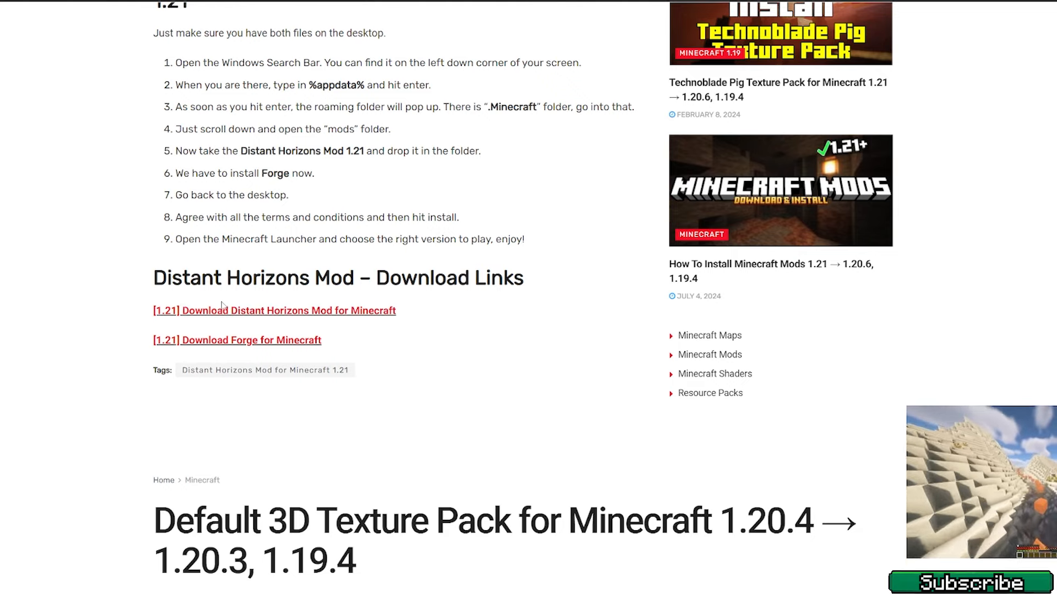
mouse_move(418, 310)
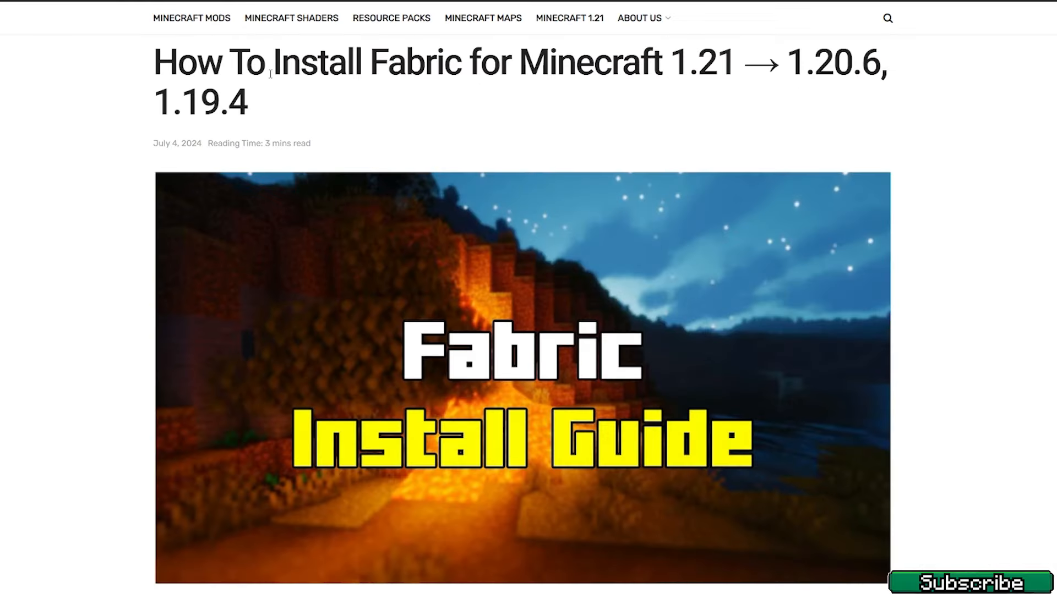
Scroll through the introduction of the 'How To Install Fabric for Minecraft 1.21' guide
scroll("down", 3)
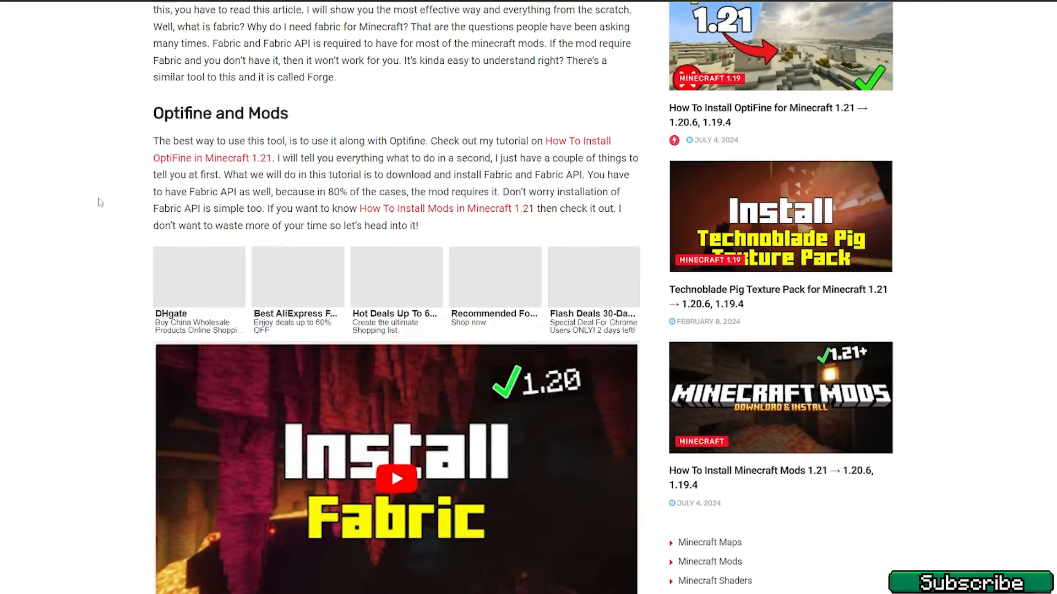
scroll("down", 3)
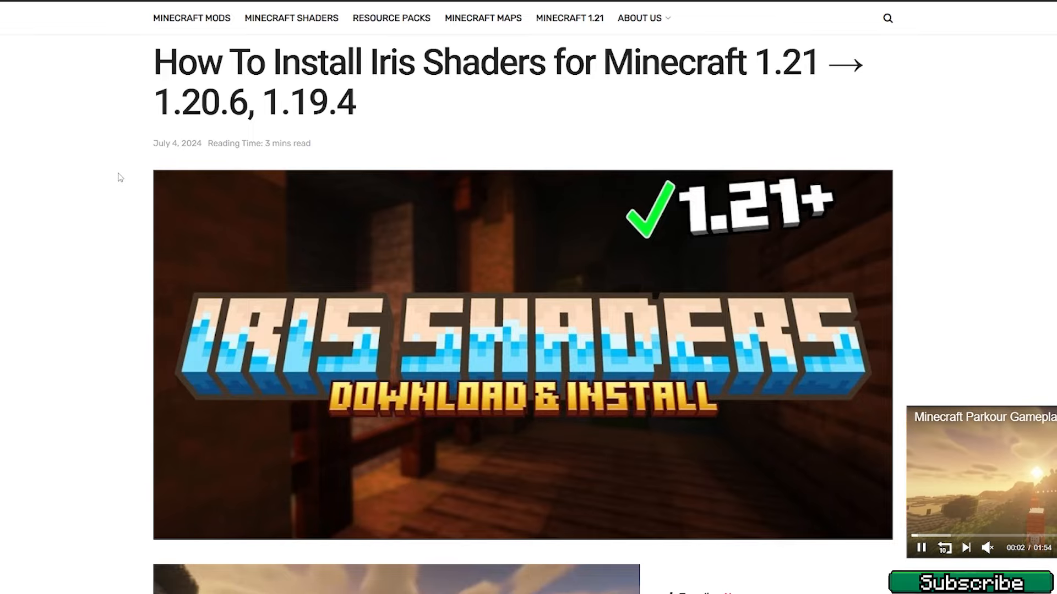
Scroll the Iris Shaders guide to its Iris, Fabric, Fabric API and Sodium downloads
scroll("down", 3)
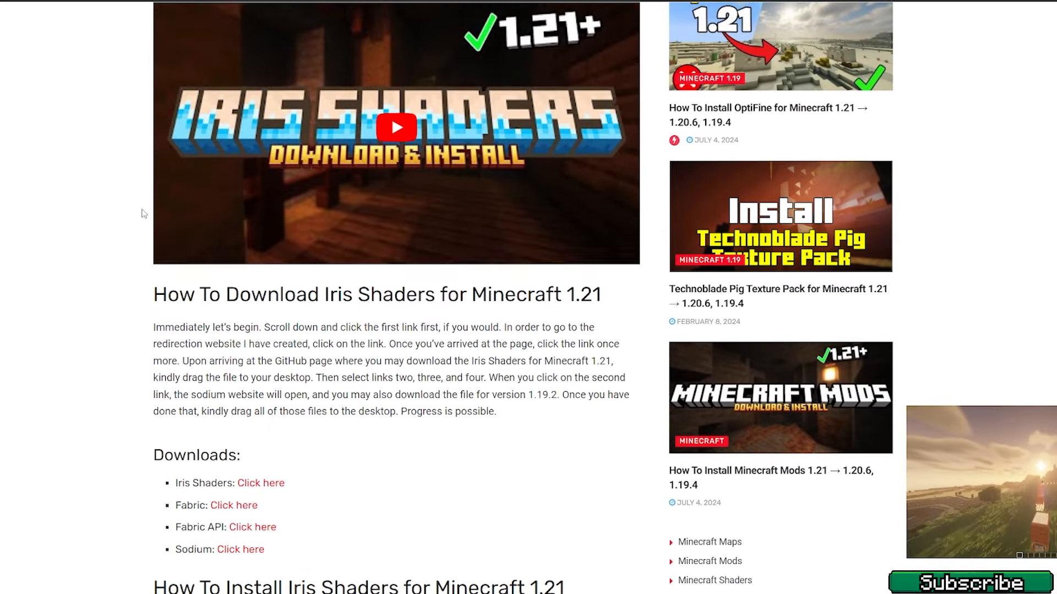
scroll("down", 3)
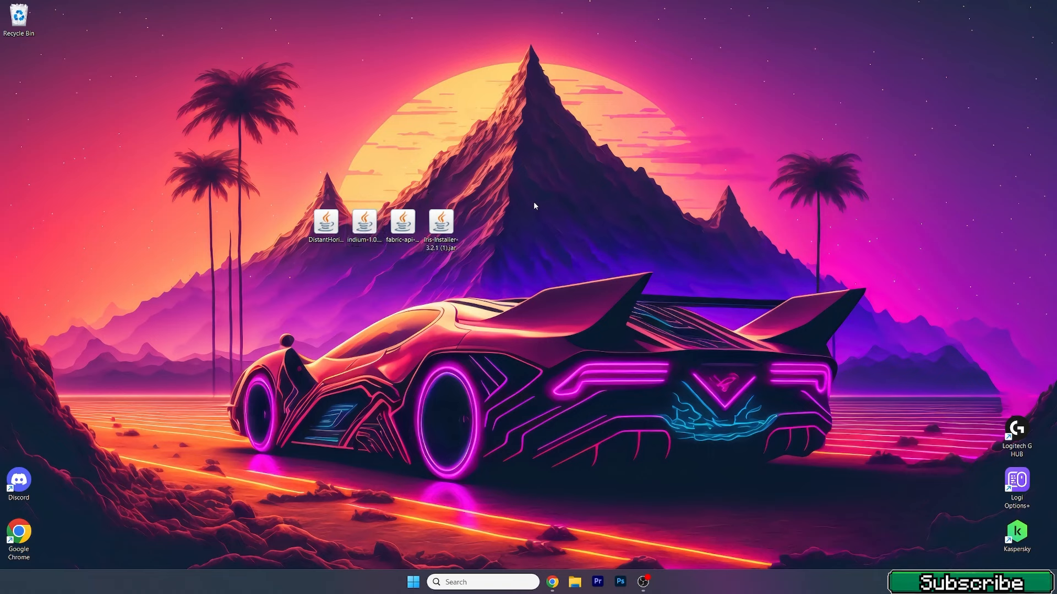
mouse_move(359, 380)
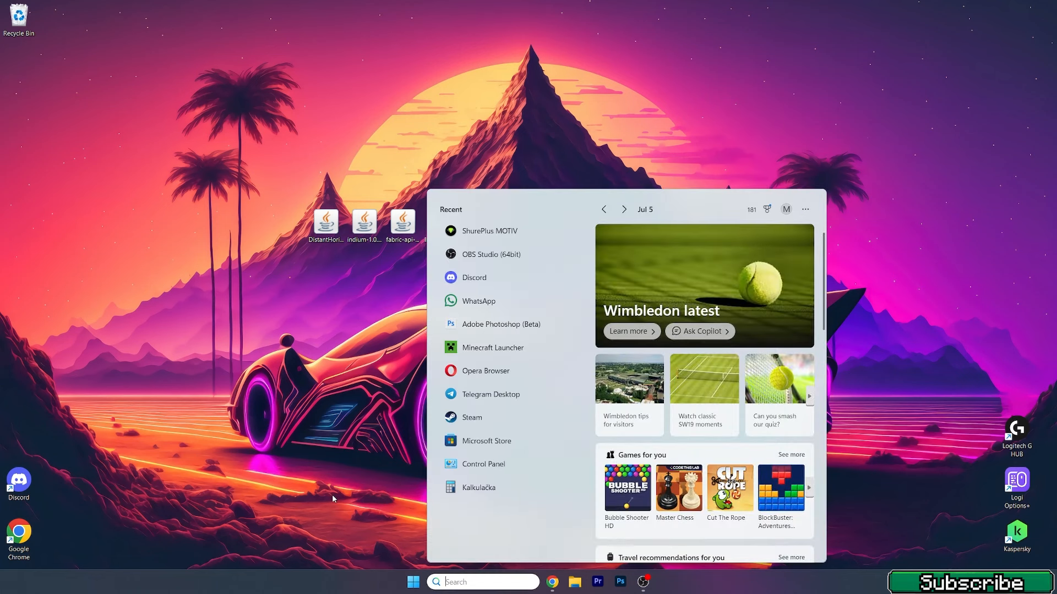
Search %appdata% from Start and open the AppData Roaming folder
type("%appdata%")
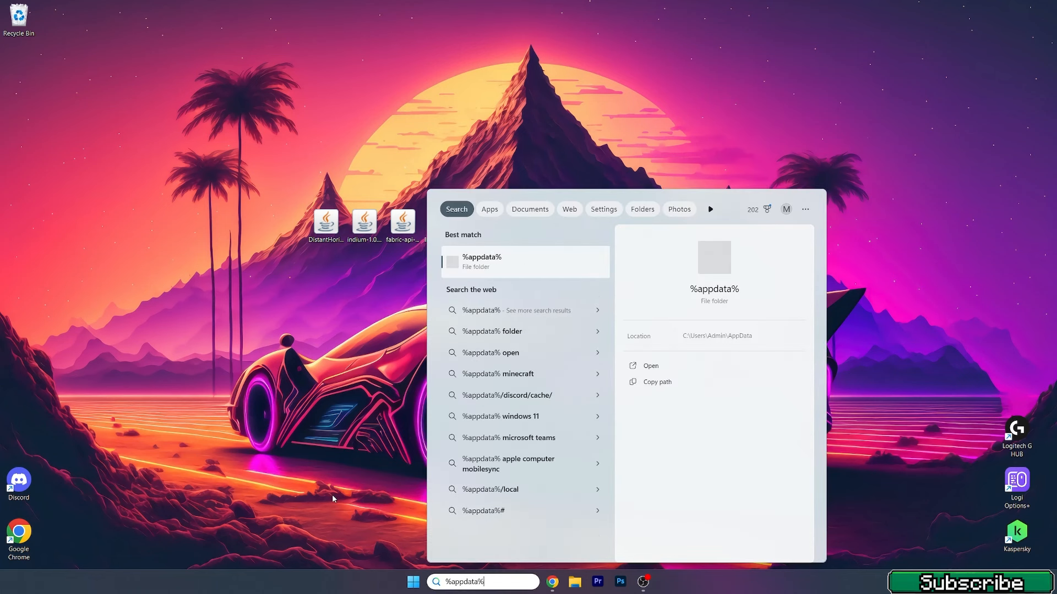
left_click(649, 366)
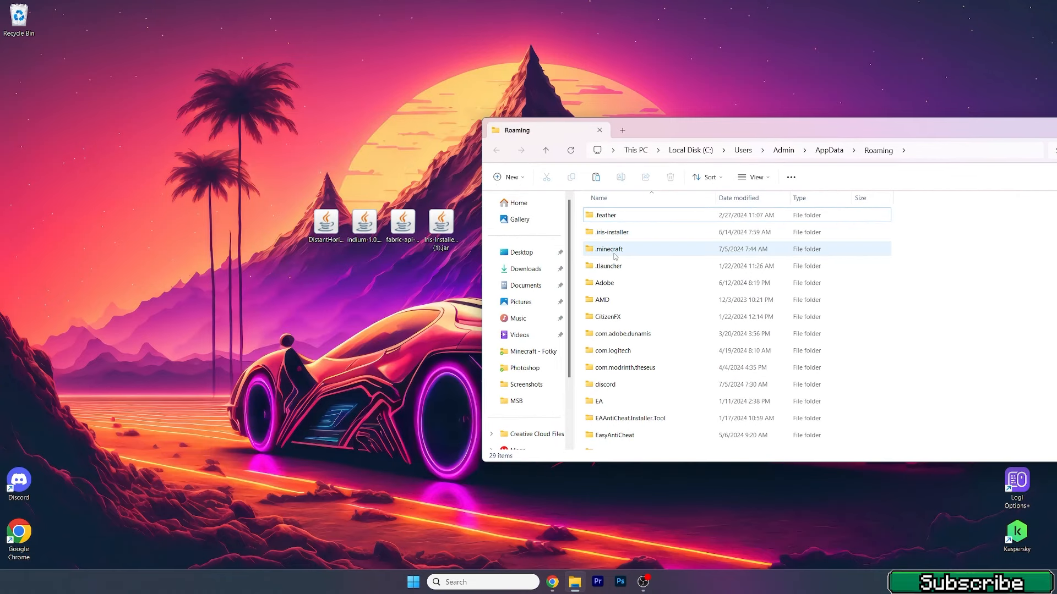
Open .minecraft\mods for the Distant Horizons, Fabric API and Indium jars, then launch the Iris installer
double_click(608, 249)
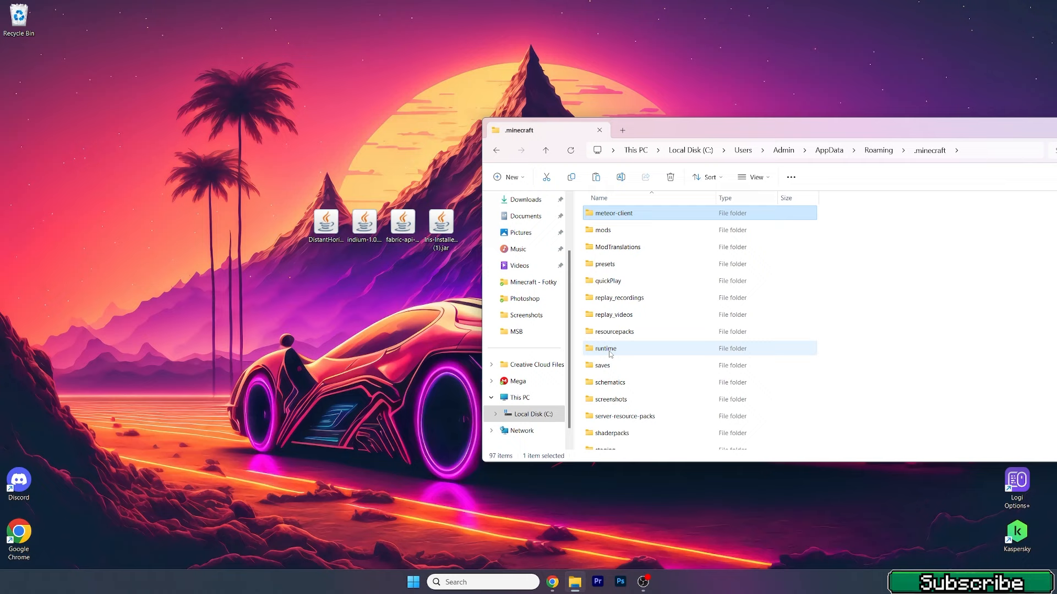
double_click(602, 230)
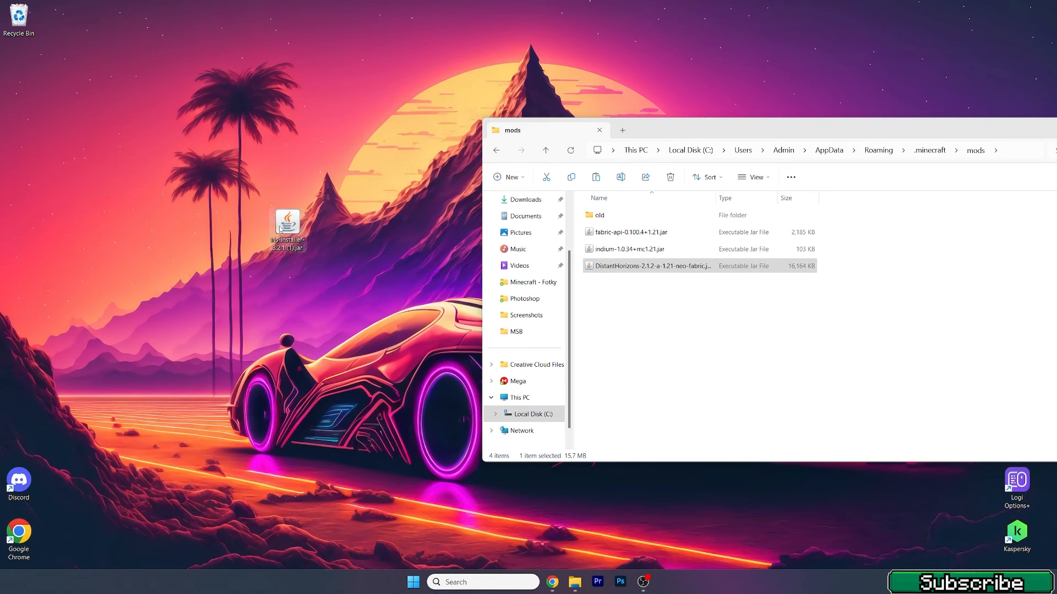
double_click(285, 224)
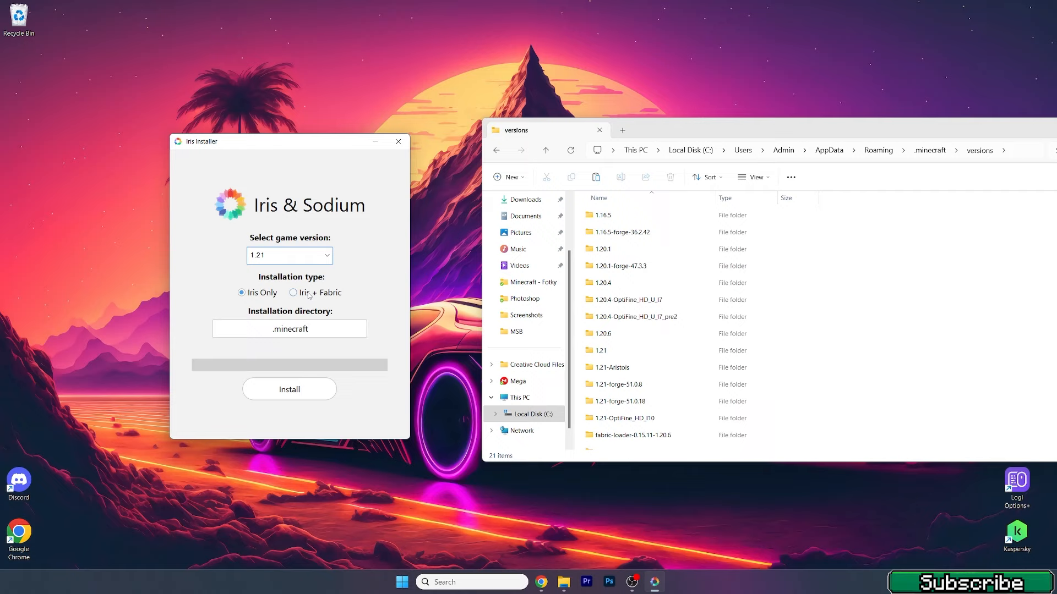
Install Iris + Fabric for 1.21, agreeing to update the existing mods folder
left_click(292, 292)
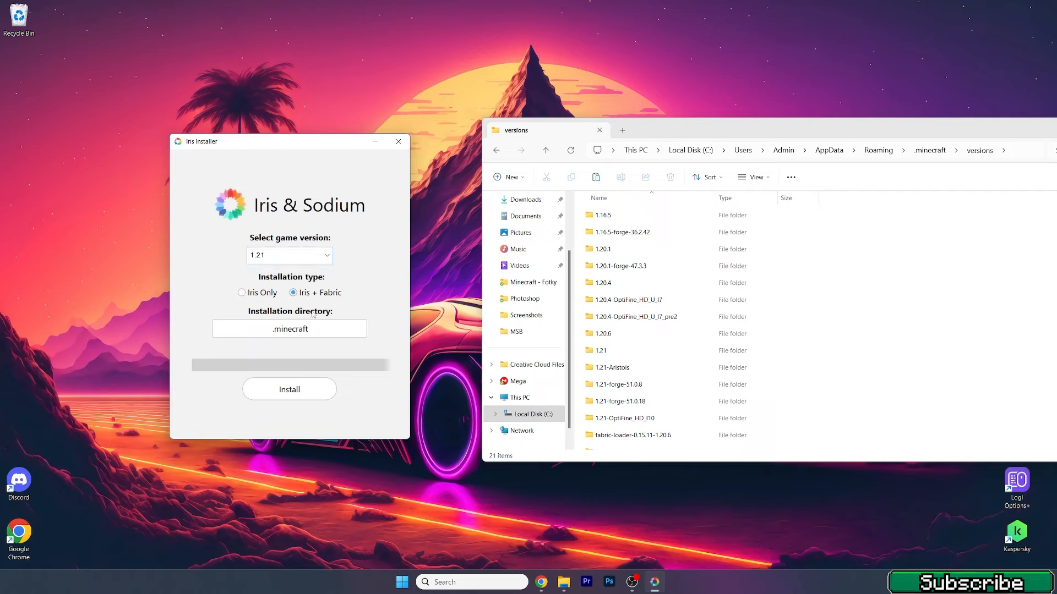
left_click(289, 389)
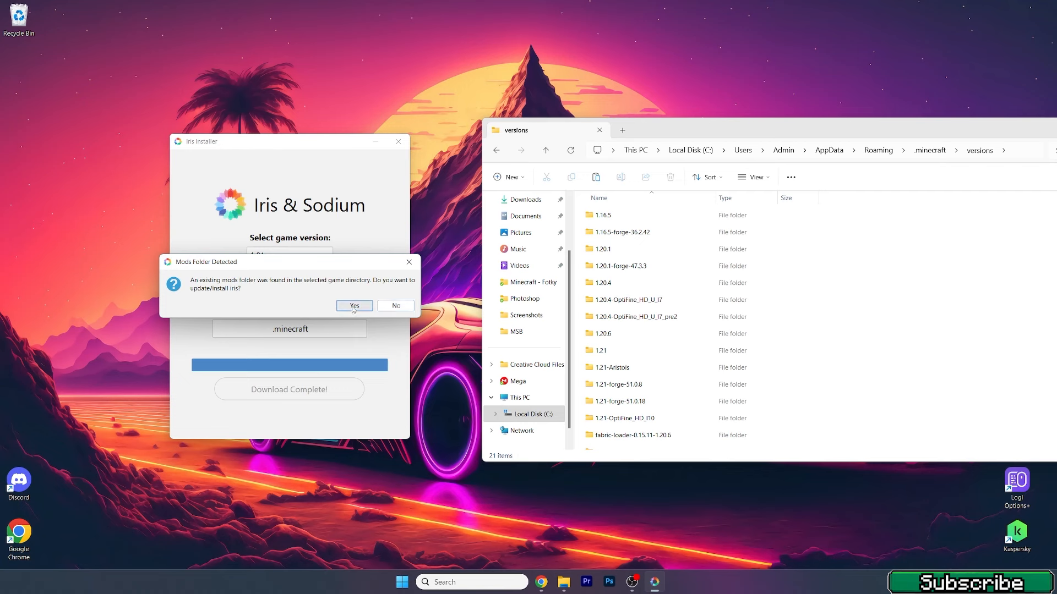
left_click(353, 306)
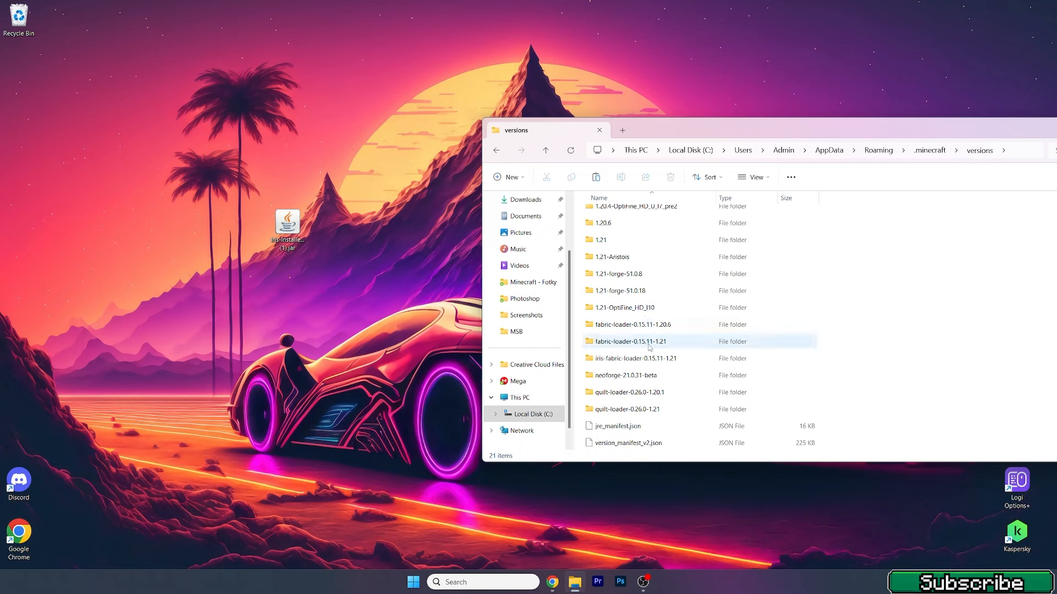
Go back to .minecraft, open mods and check the Sodium and other mod jars
left_click(637, 357)
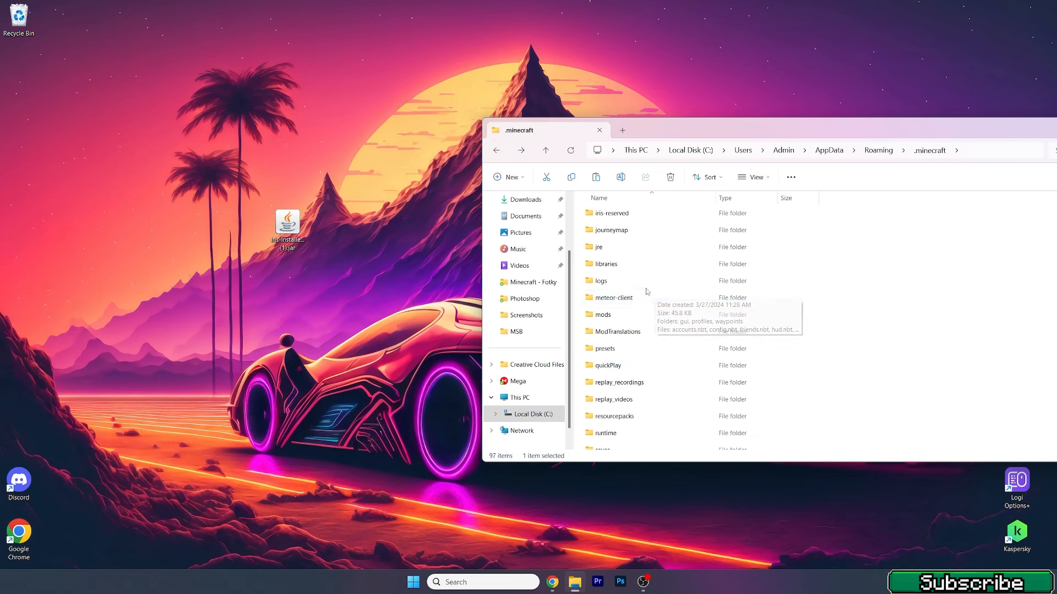
double_click(603, 315)
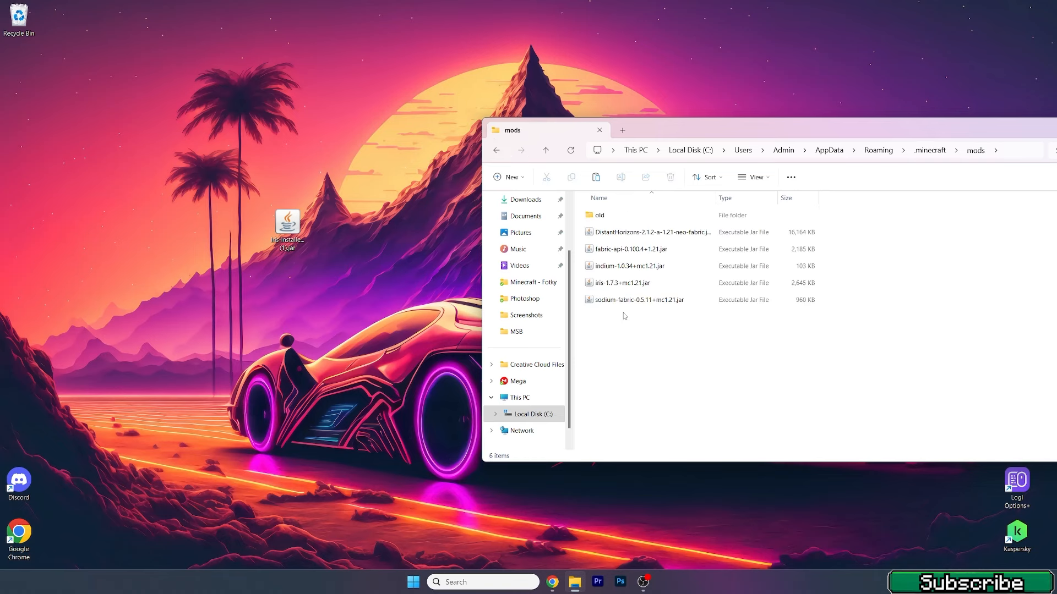
left_click(623, 282)
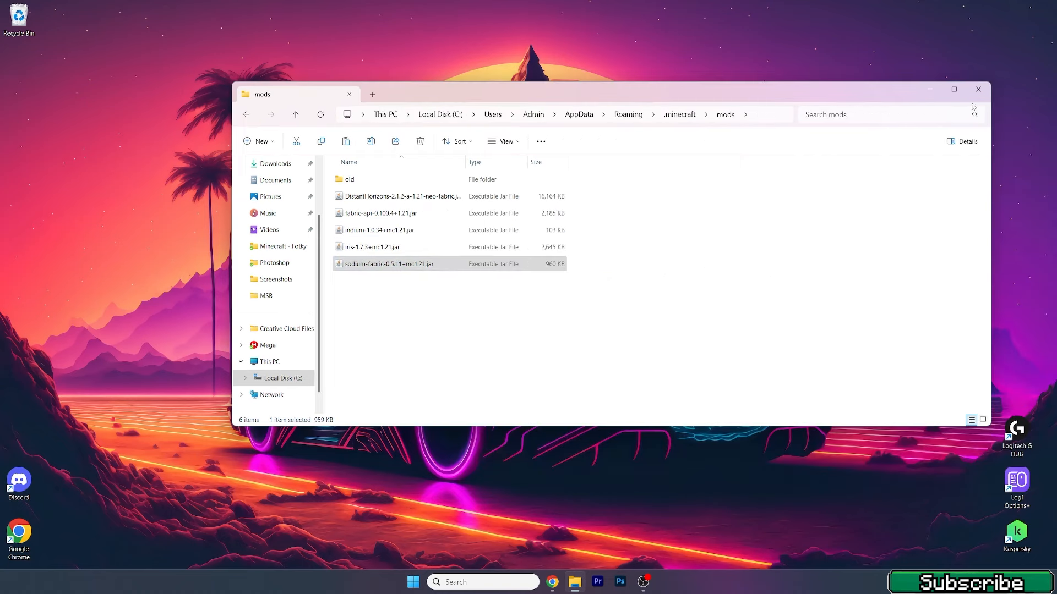
left_click(412, 582)
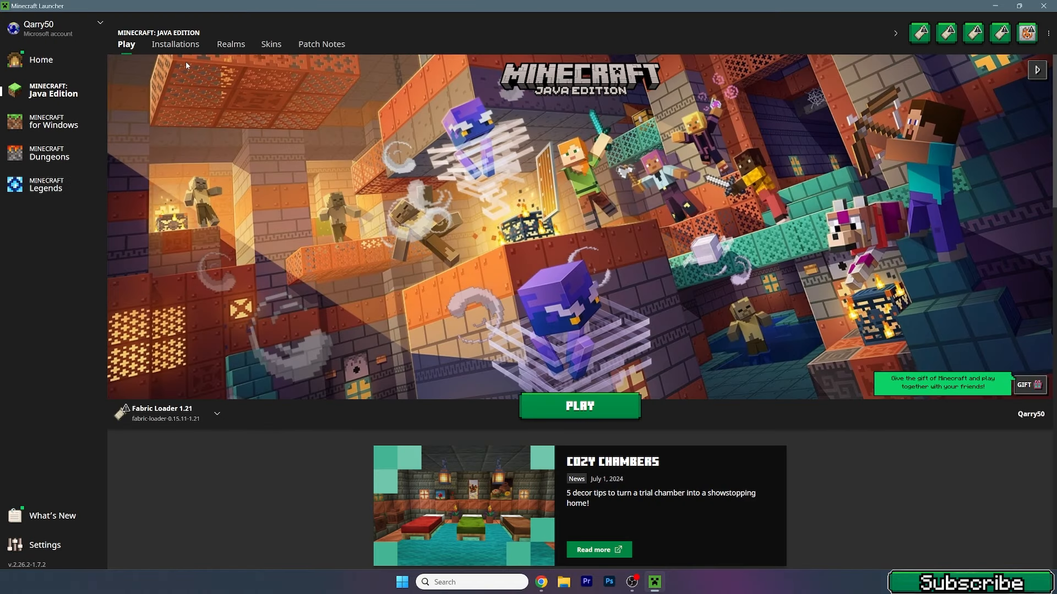
Switch Minecraft Launcher to the Installations tab listing Fabric Loader 1.21
left_click(174, 44)
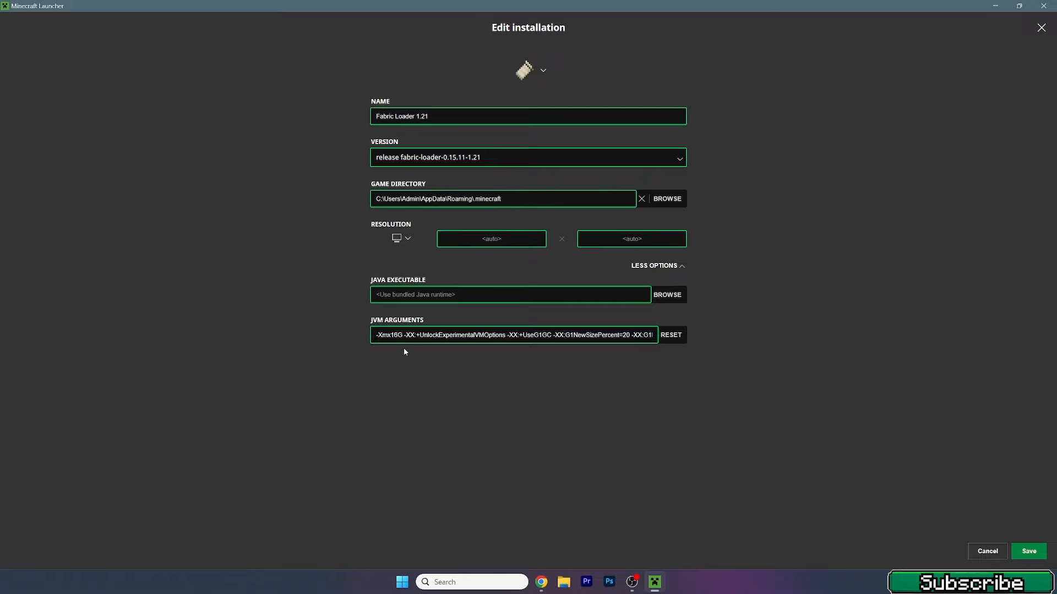
mouse_move(1014, 530)
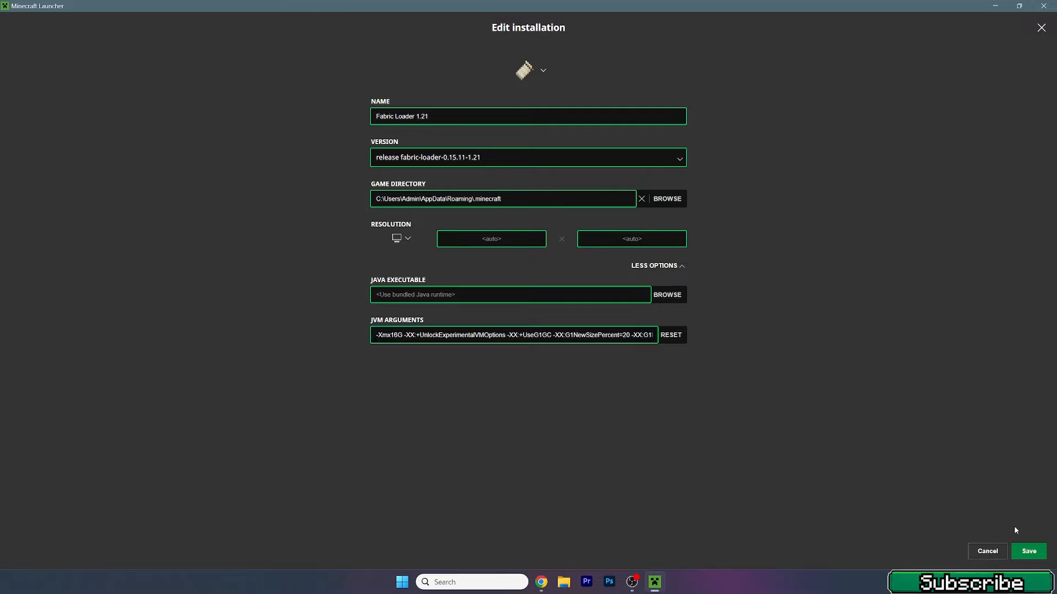
Save Fabric Loader 1.21 with -Xmx16G JVM arguments and launch it with Play
left_click(1027, 550)
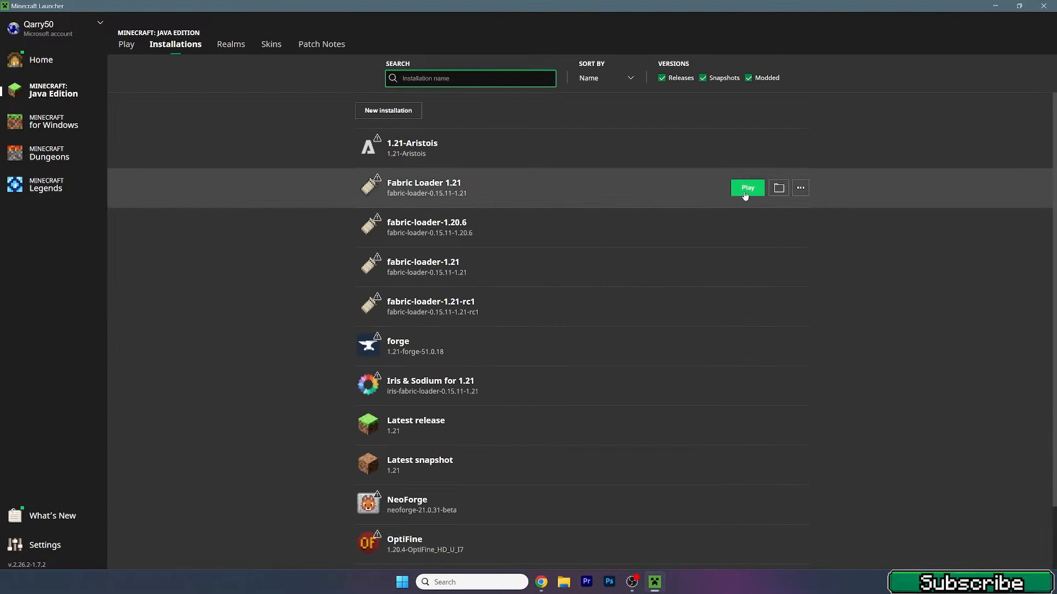
left_click(747, 187)
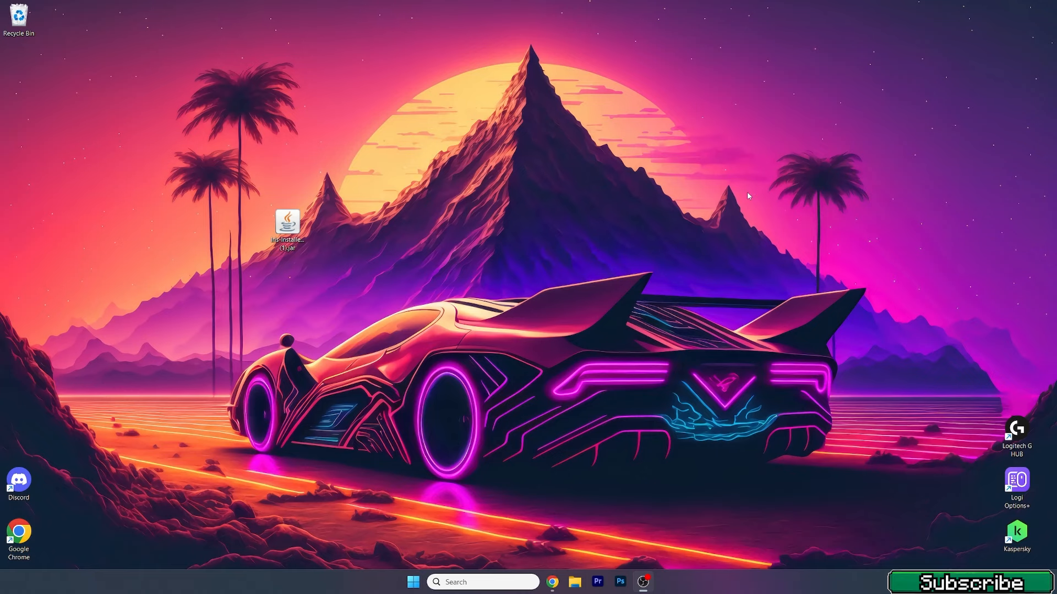
double_click(287, 224)
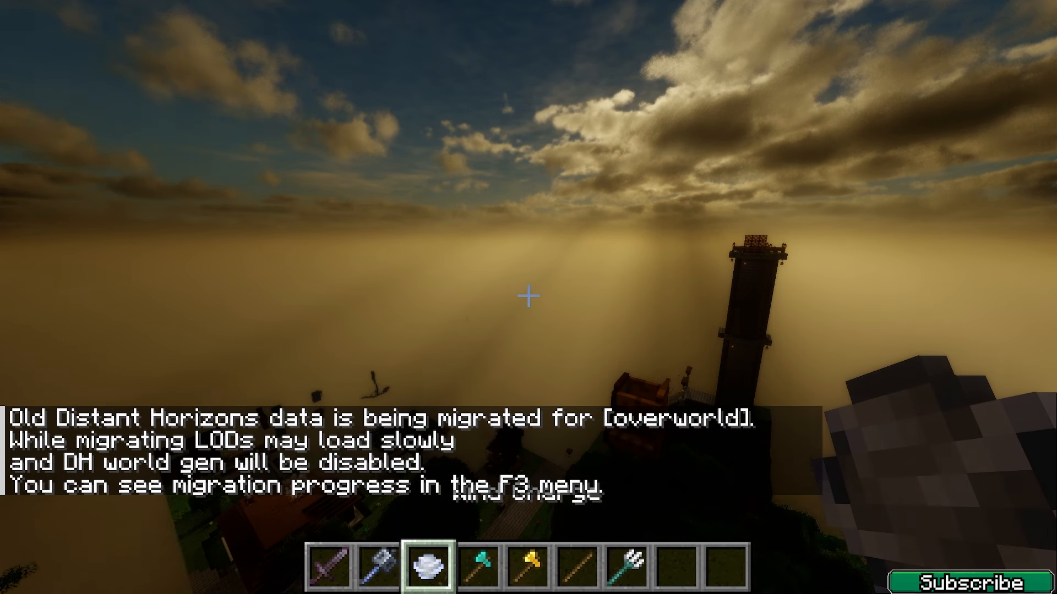
mouse_move(529, 297)
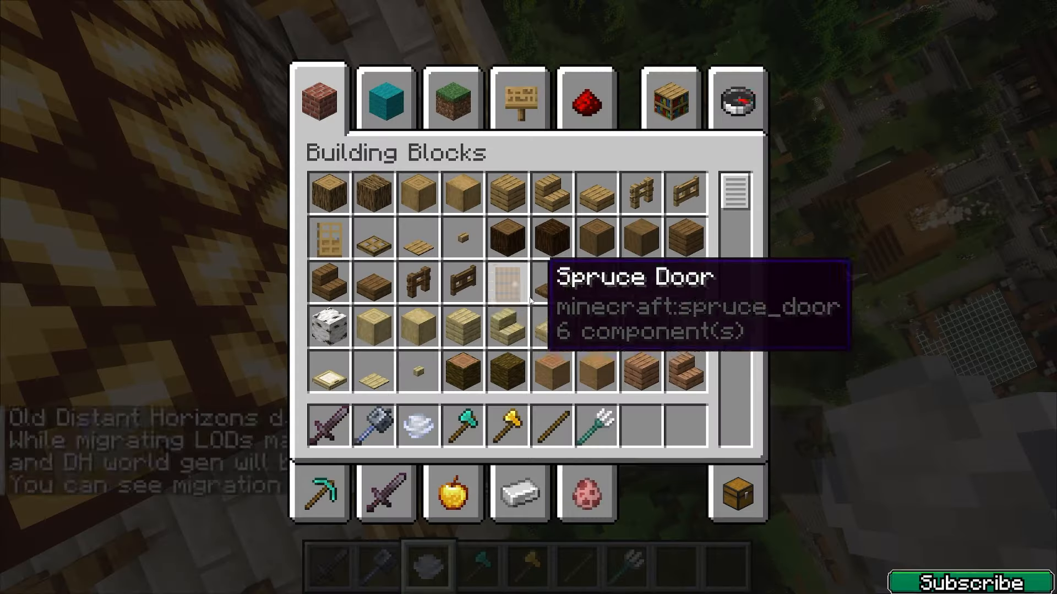
Close the creative item inventory with Esc after joining the world
key("Escape")
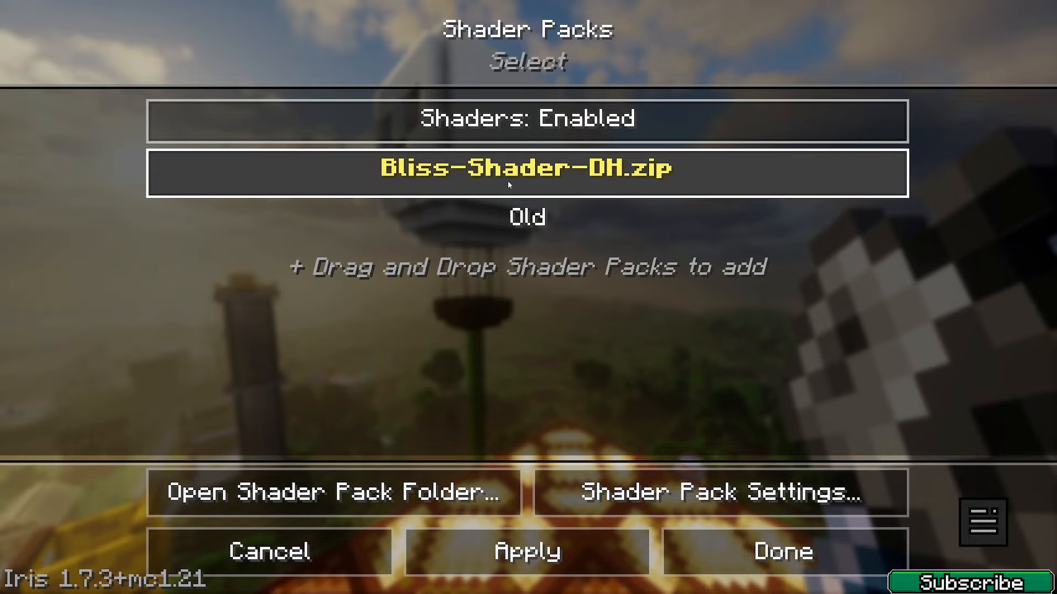
Apply the selected Bliss-Shader-DH.zip shader pack to the world
left_click(781, 552)
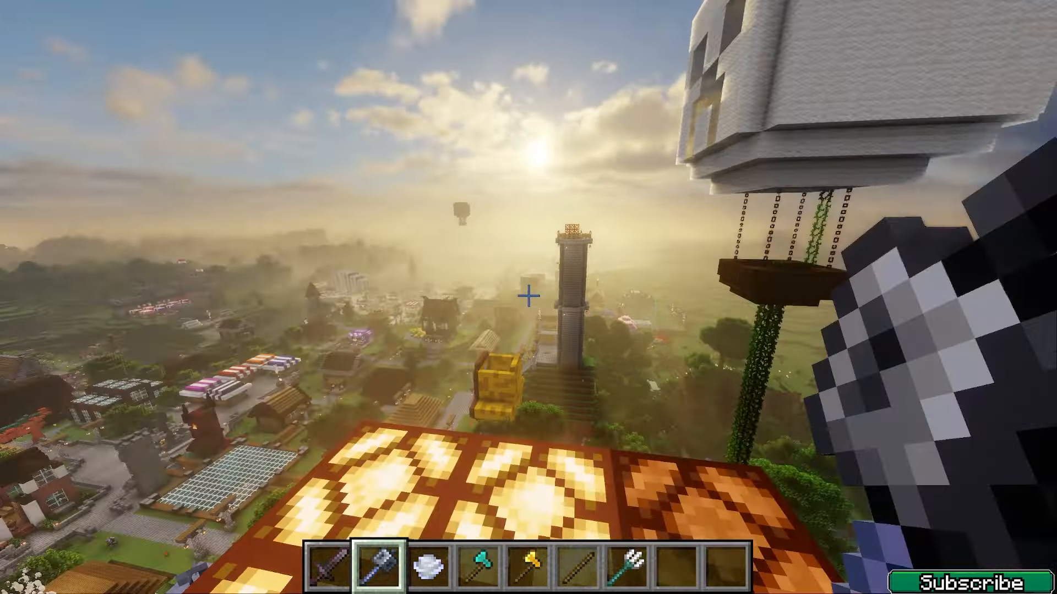
mouse_move(528, 297)
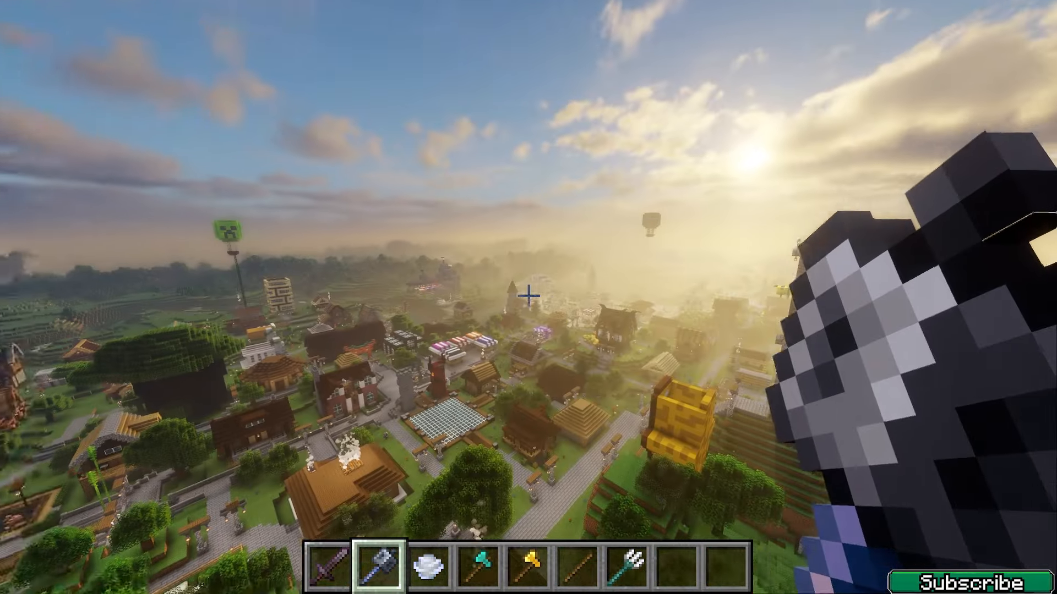